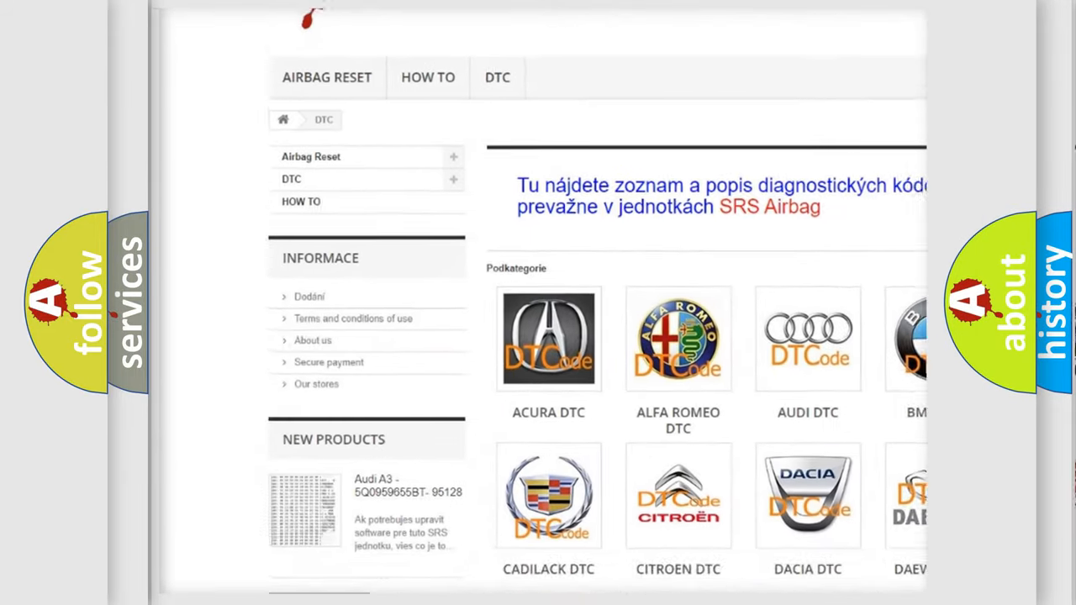
scroll(down, 3)
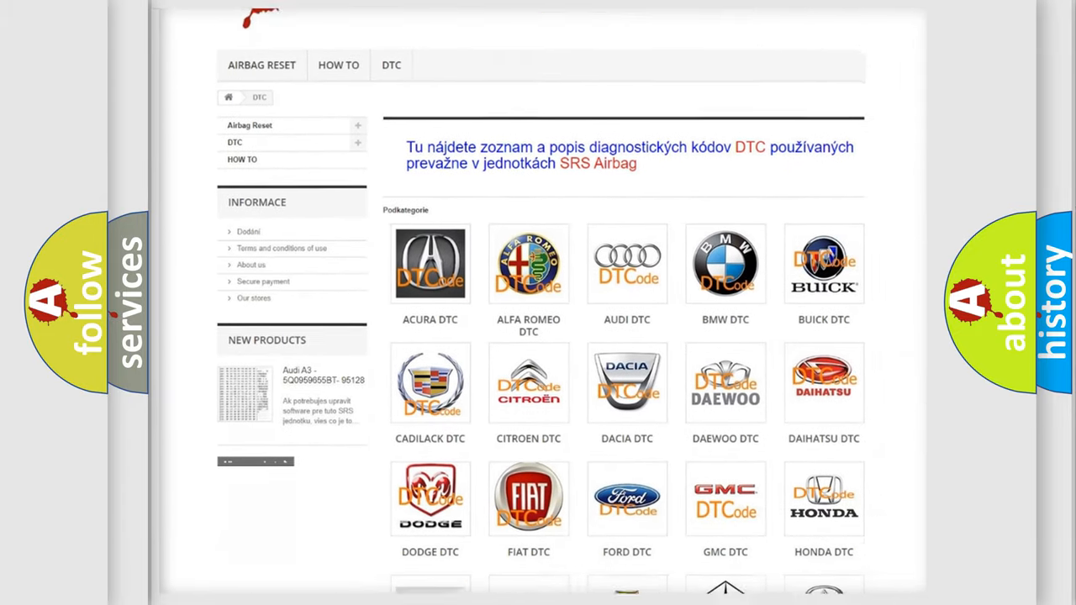
scroll(down, 3)
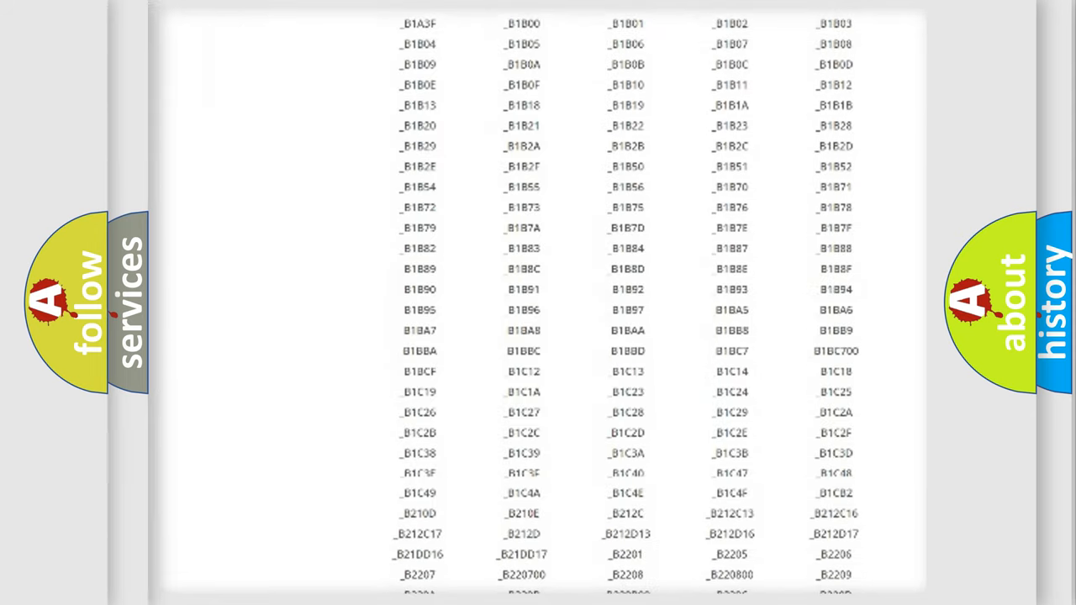
scroll(down, 3)
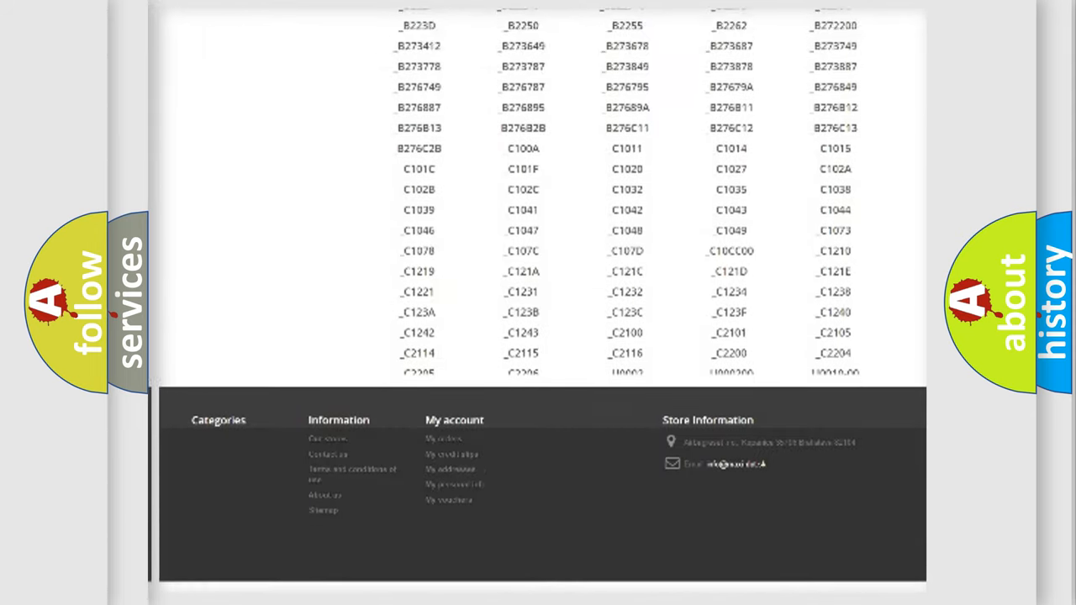